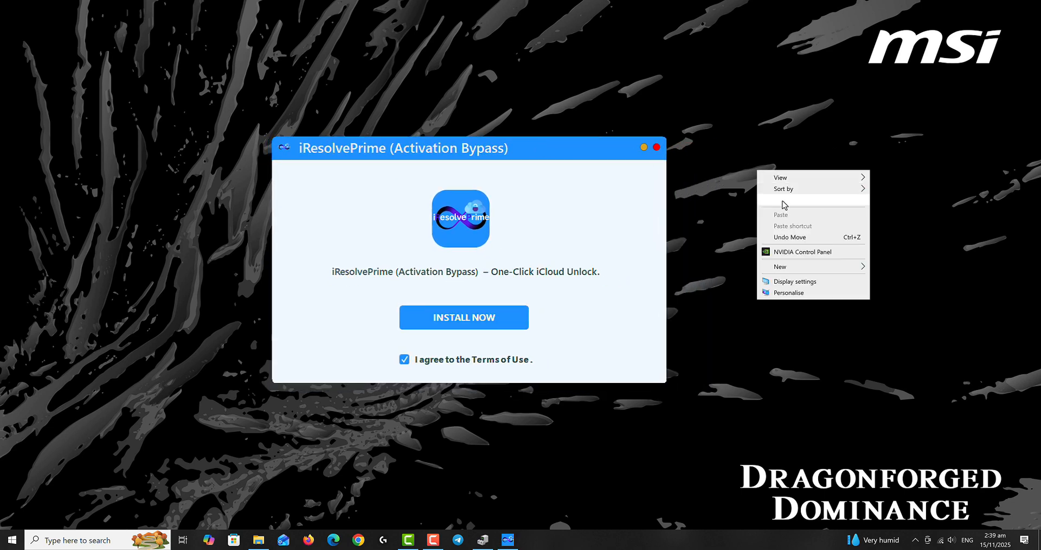
- Start installing the activation bypass tool via INSTALL NOW
left_click(465, 318)
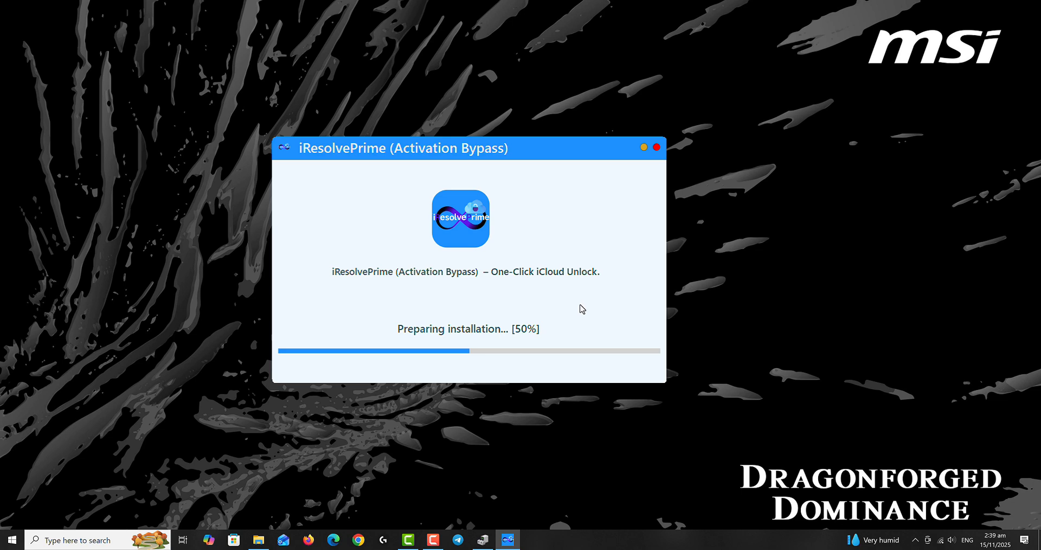
mouse_move(690, 315)
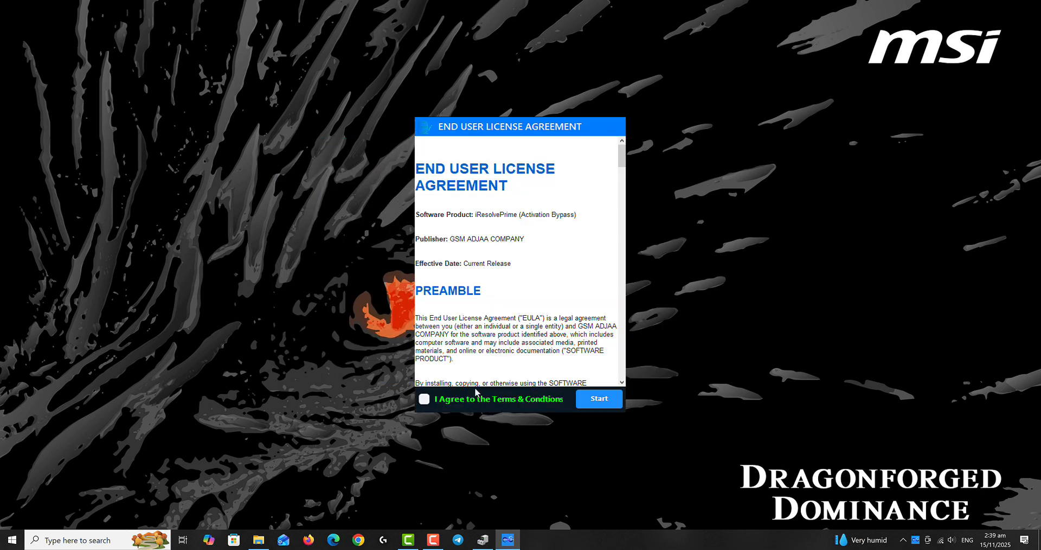
- Read through the End User License Agreement and agree to the Terms & Conditions
scroll("down", 3)
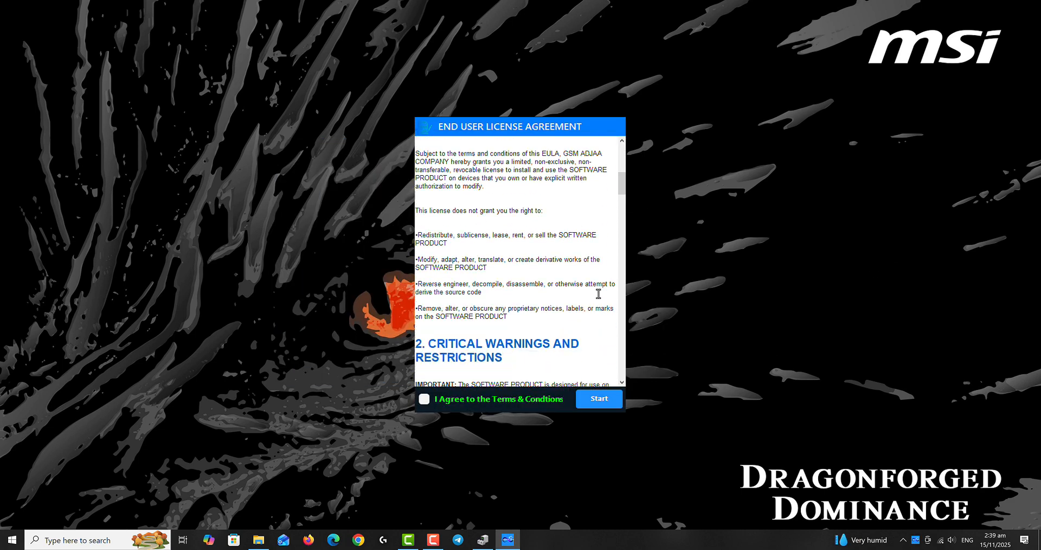
scroll("down", 3)
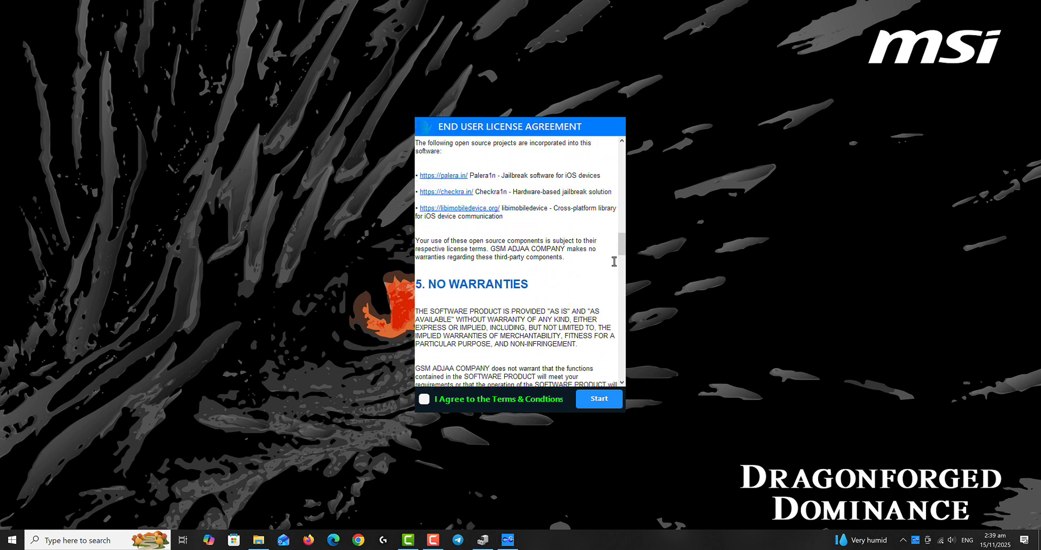
scroll("down", 3)
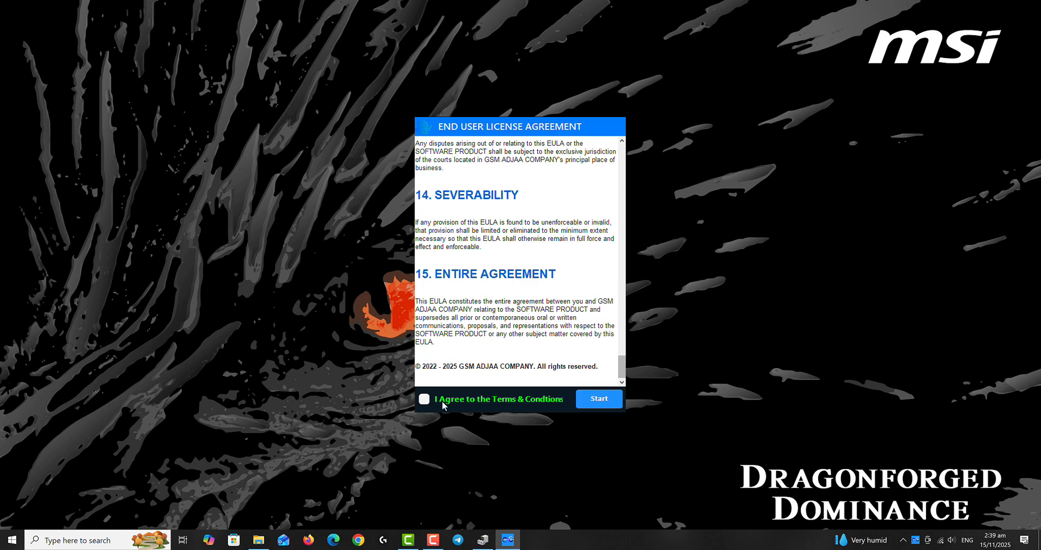
left_click(599, 399)
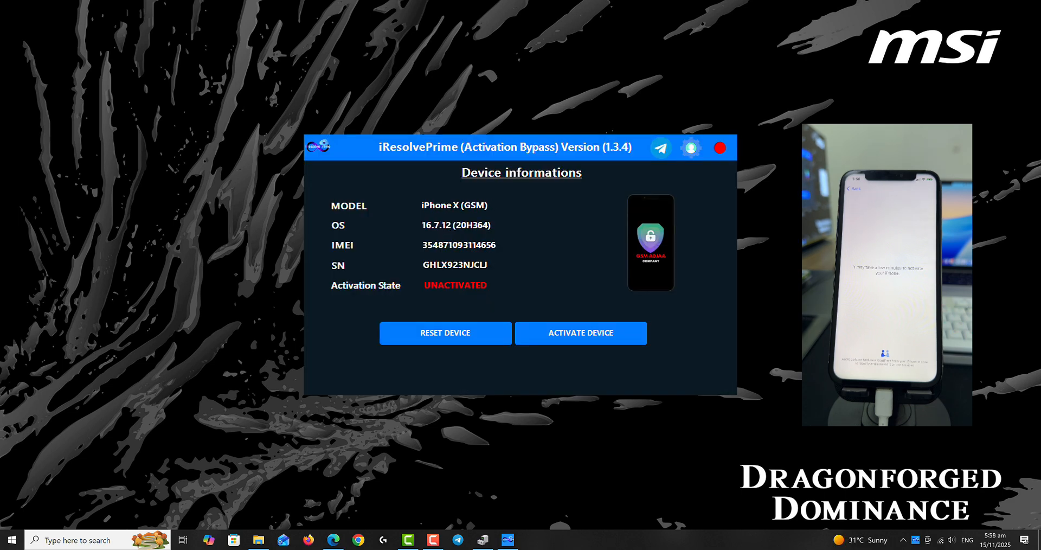
mouse_move(692, 148)
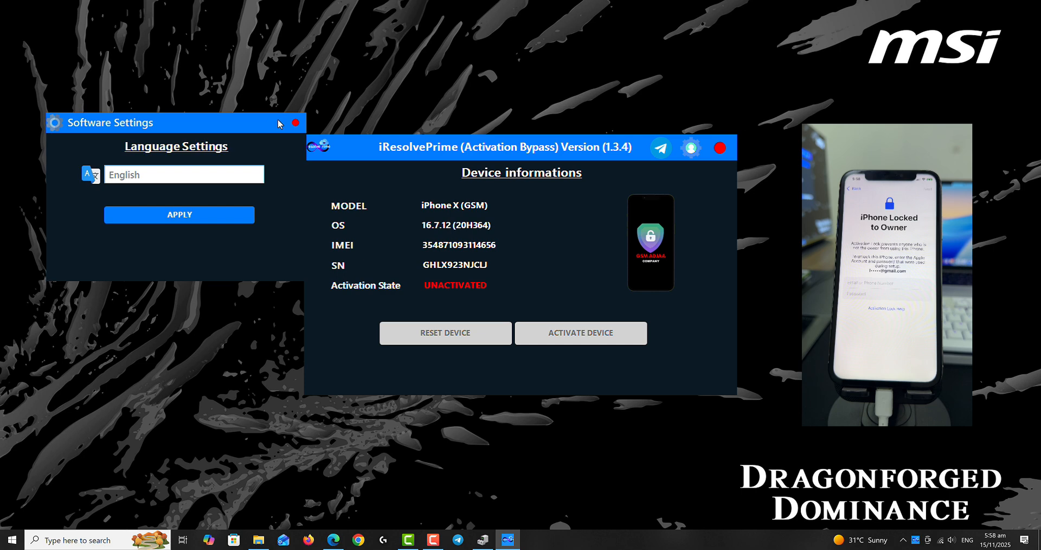
left_click(183, 174)
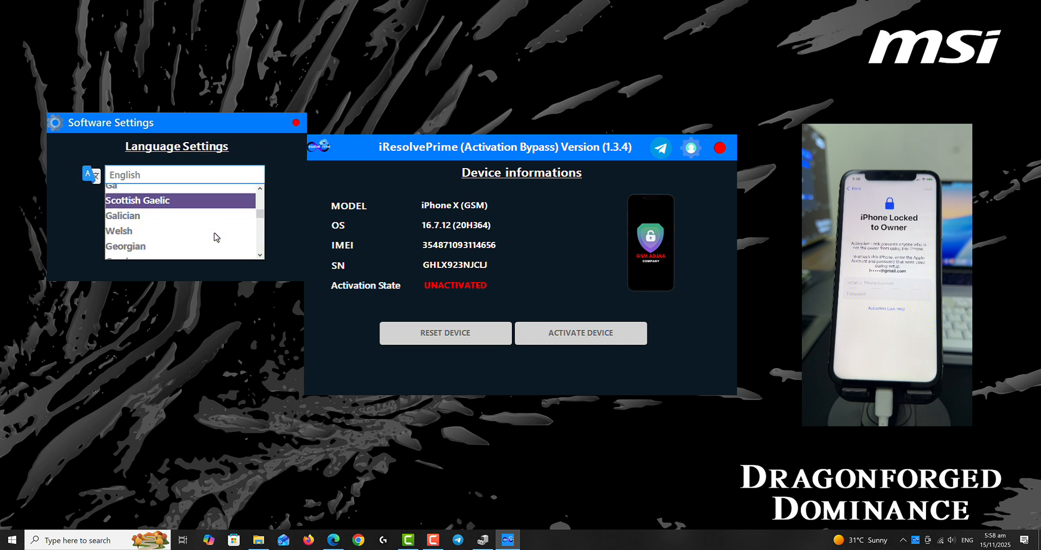
scroll("down", 3)
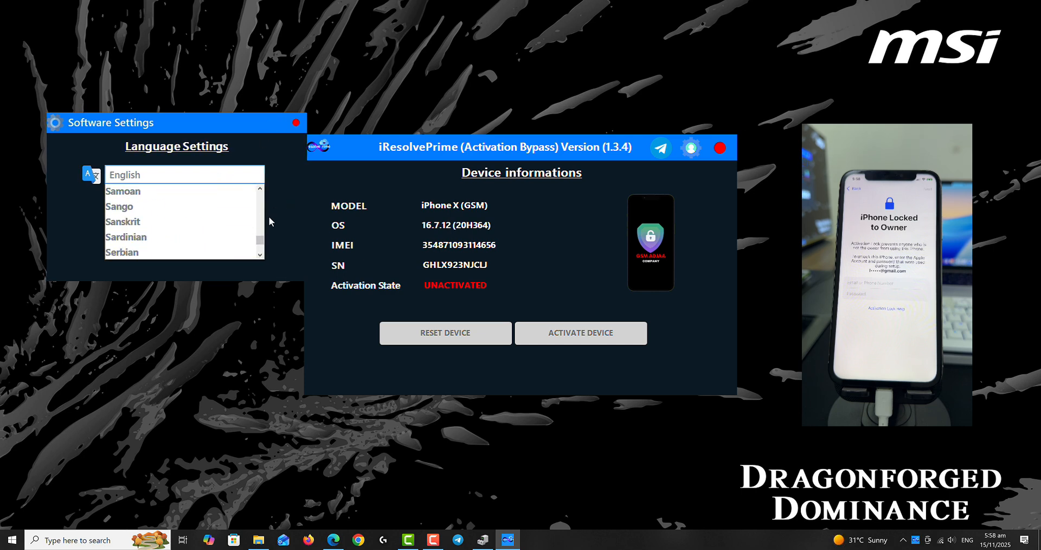
left_click(185, 174)
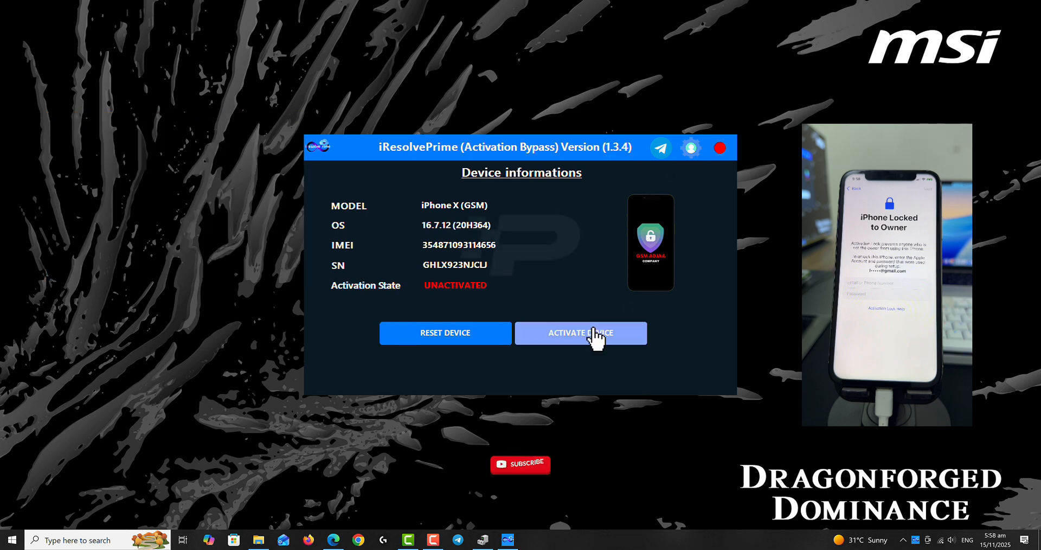
- Begin activating the connected iPhone X and confirm YES to jailbreak it now
left_click(580, 333)
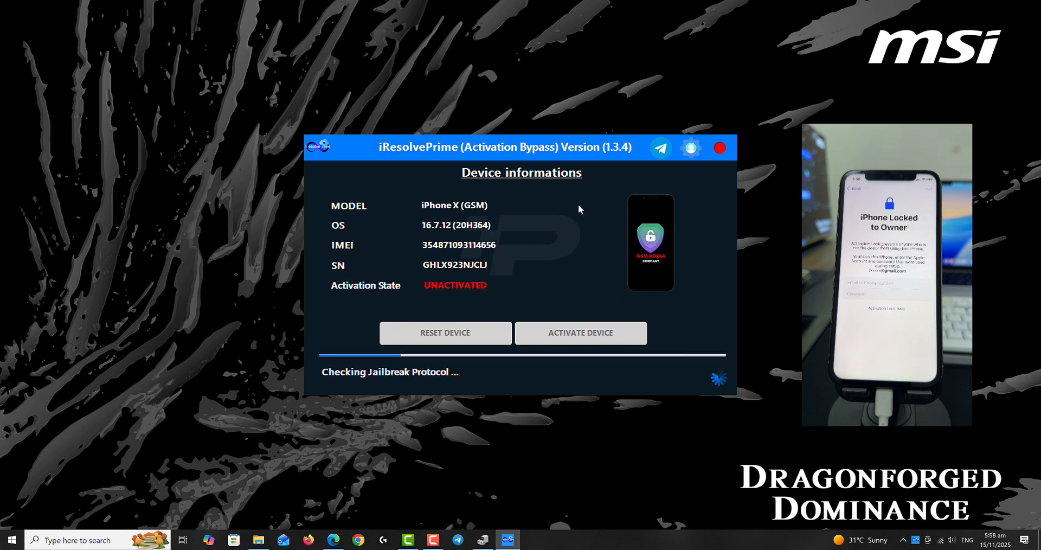
mouse_move(585, 185)
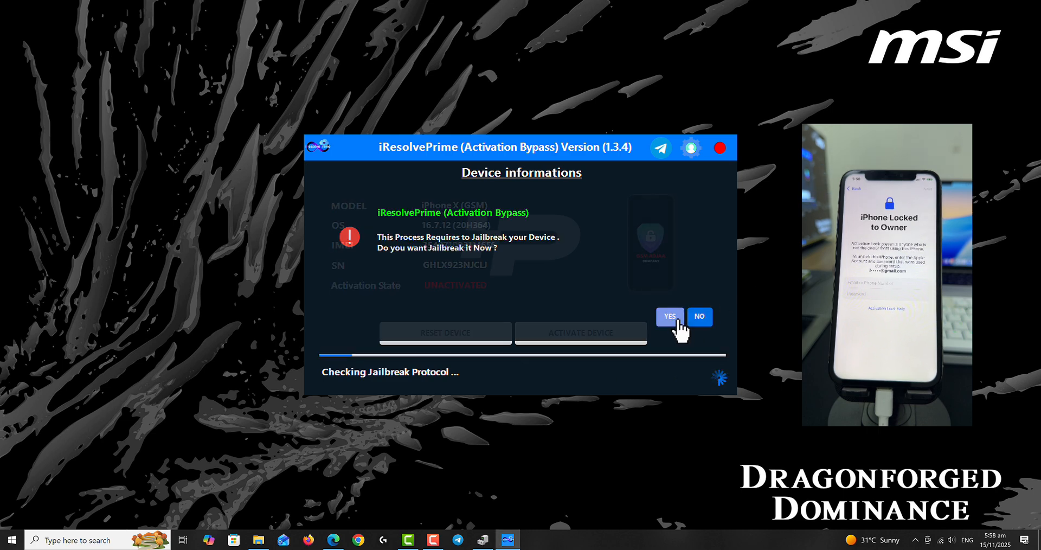
left_click(671, 317)
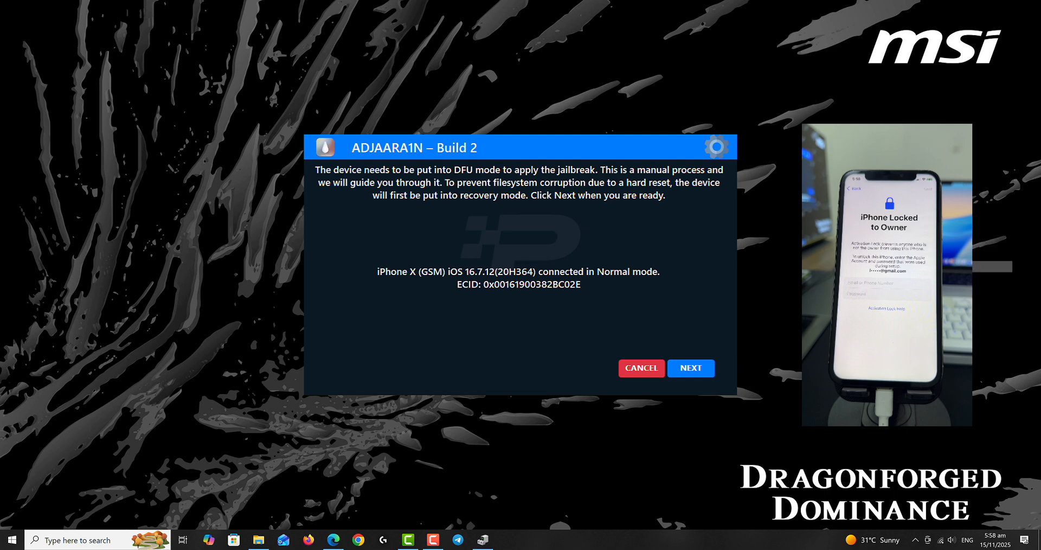
- Put the iPhone X into recovery mode, then begin the DFU mode sequence
left_click(691, 367)
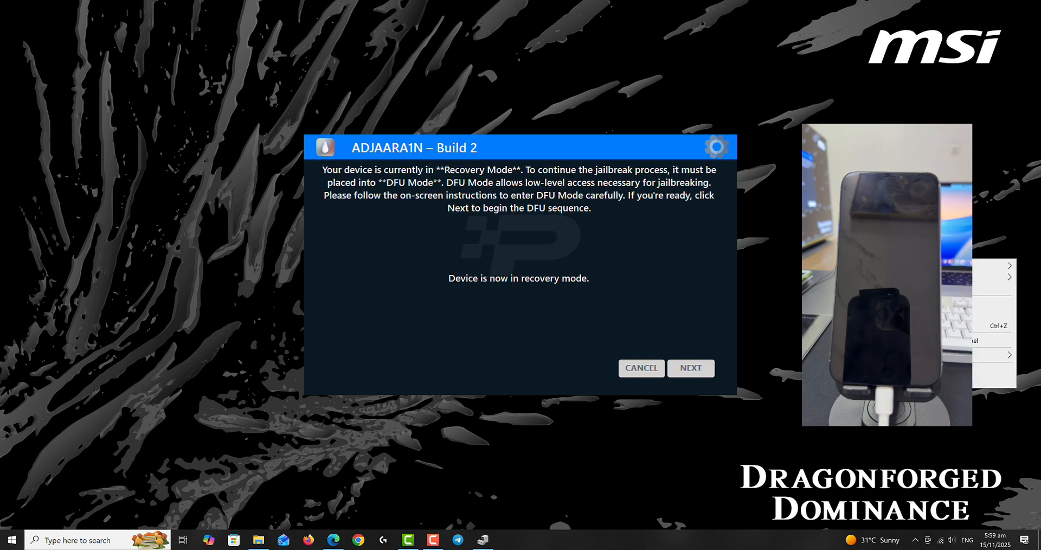
left_click(691, 369)
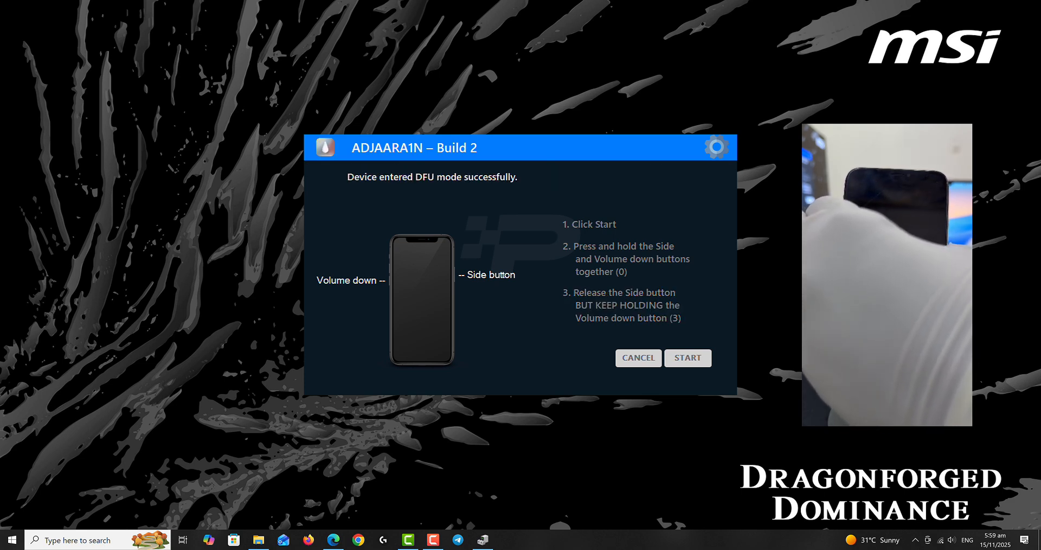
- Start the DFU and jailbreak sequence on the iPhone X
left_click(688, 358)
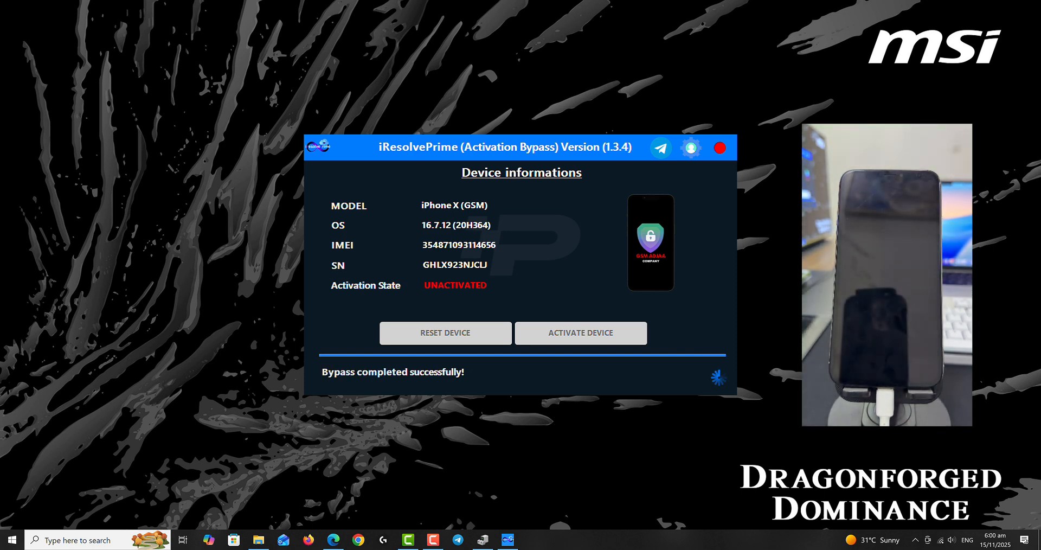
- Bring up the result confirming the iPhone X (GSM) was successfully activated
left_click(580, 333)
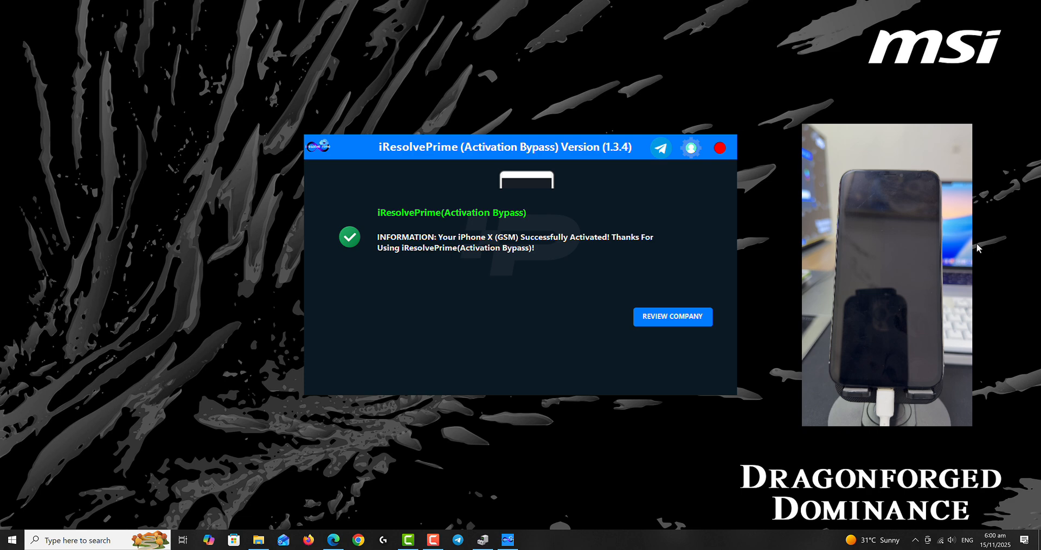
mouse_move(612, 257)
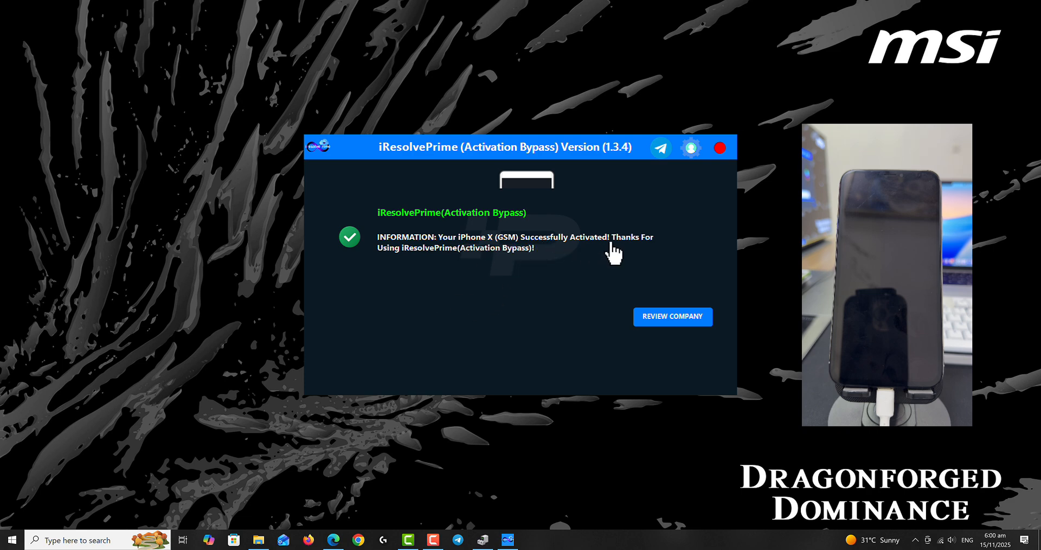
mouse_move(467, 273)
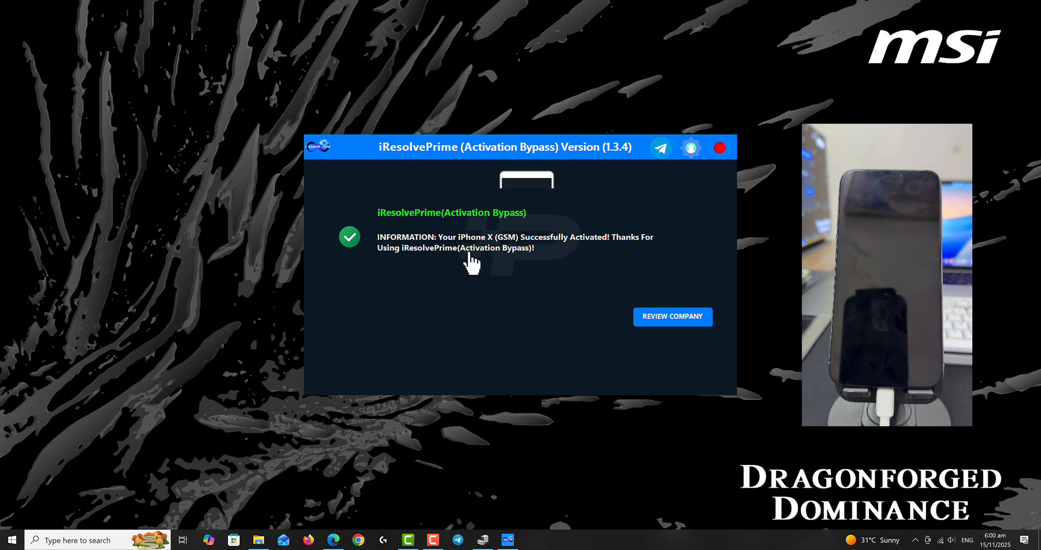
mouse_move(544, 260)
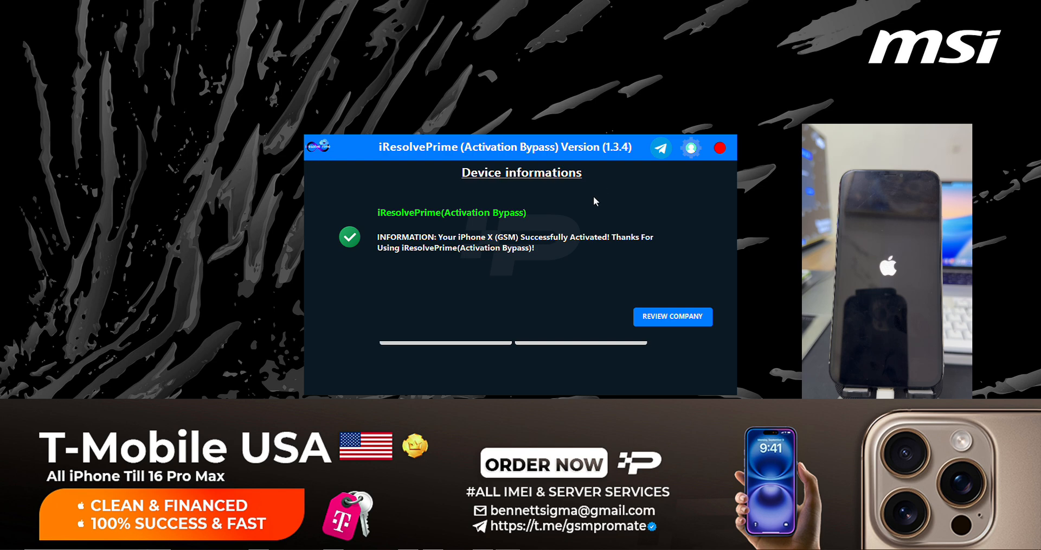
mouse_move(564, 195)
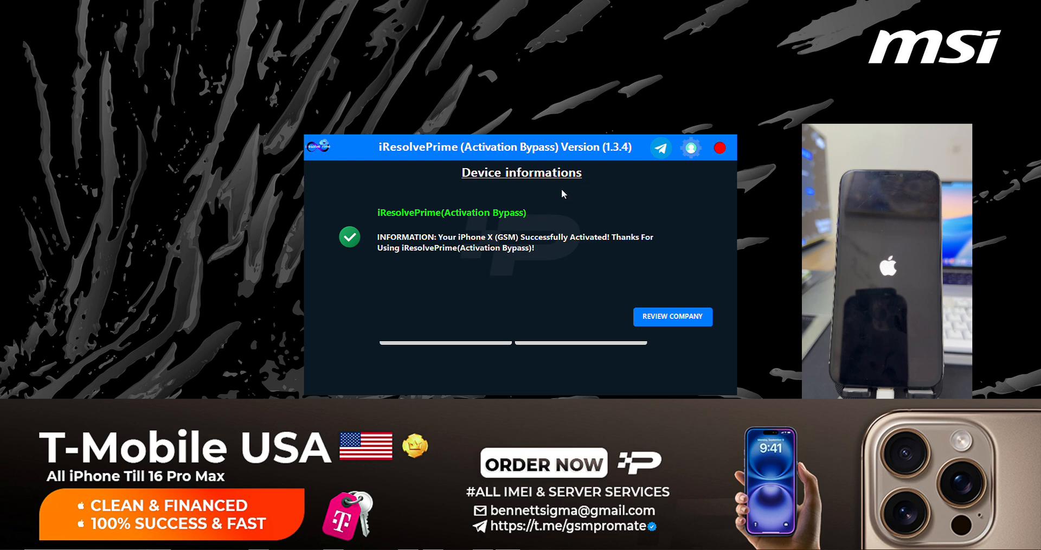